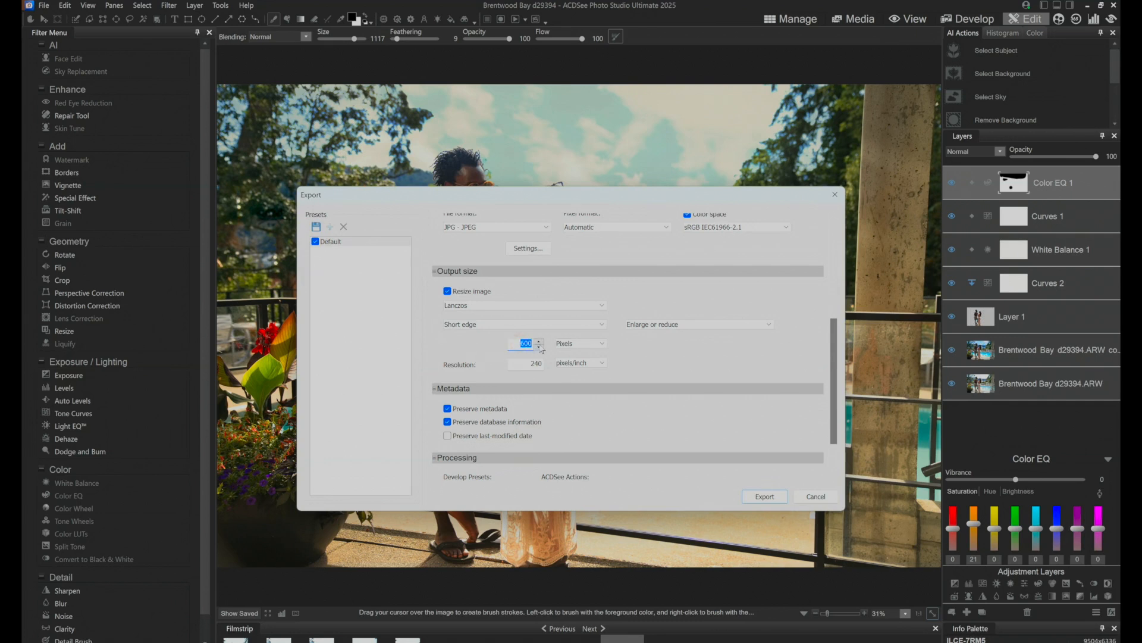
Enter 2160 pixels as the short-edge output size for the export
{"action": "type", "text": "2160"}
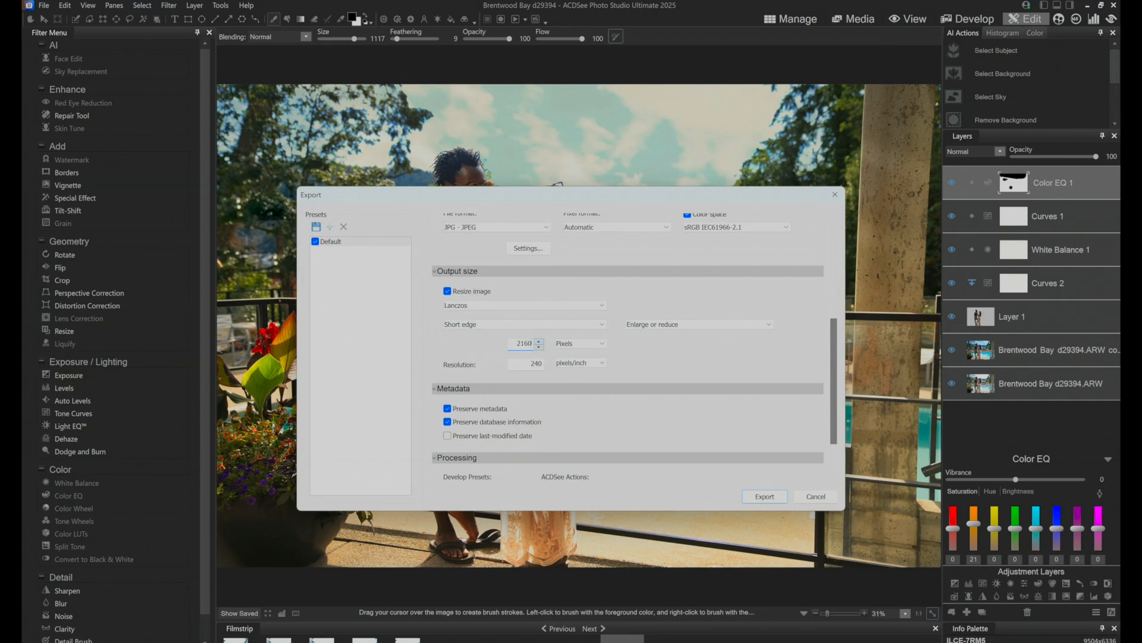
{"action": "mouse_move", "coordinate": [603, 264]}
{"action": "type", "text": "300"}
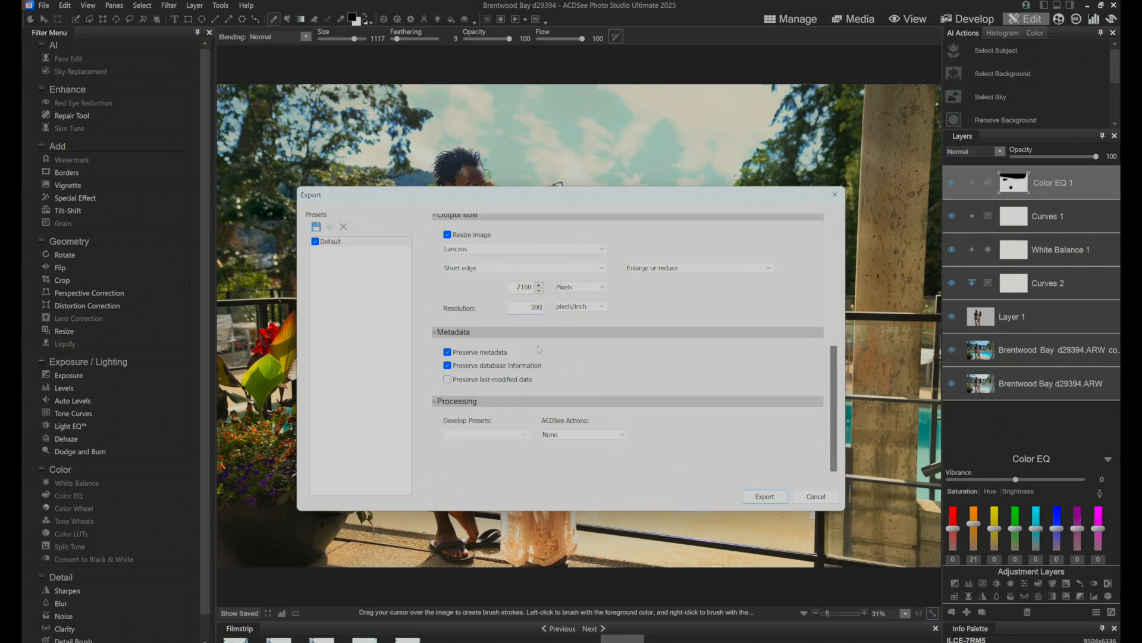
Keep database information preserved and export the resized JPEG
{"action": "left_click", "coordinate": [447, 364]}
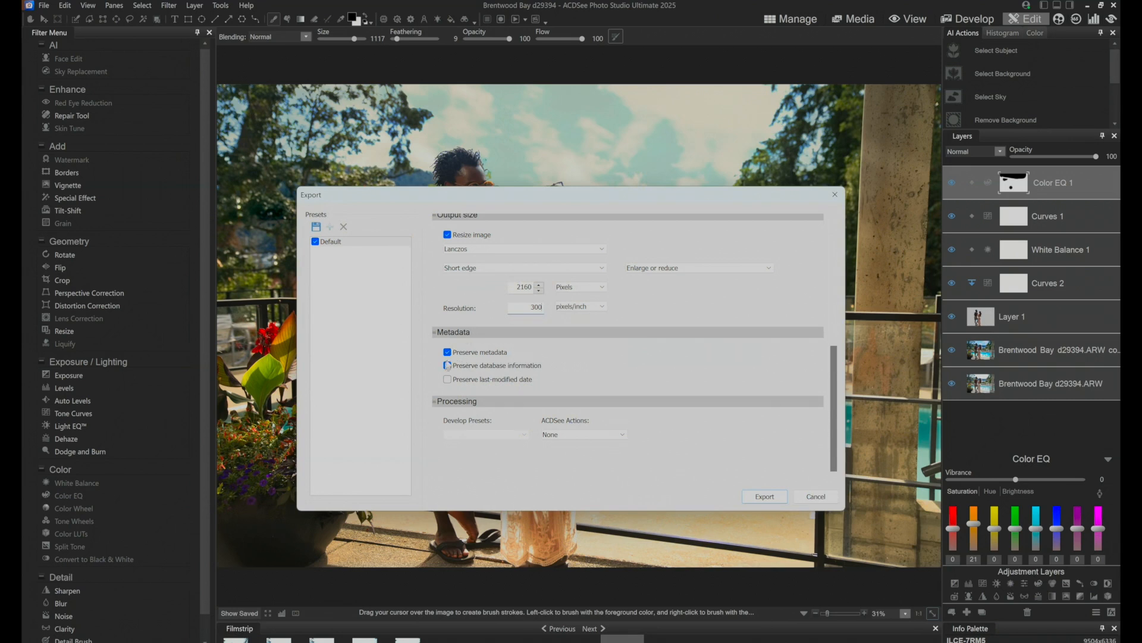
{"action": "left_click", "coordinate": [447, 365]}
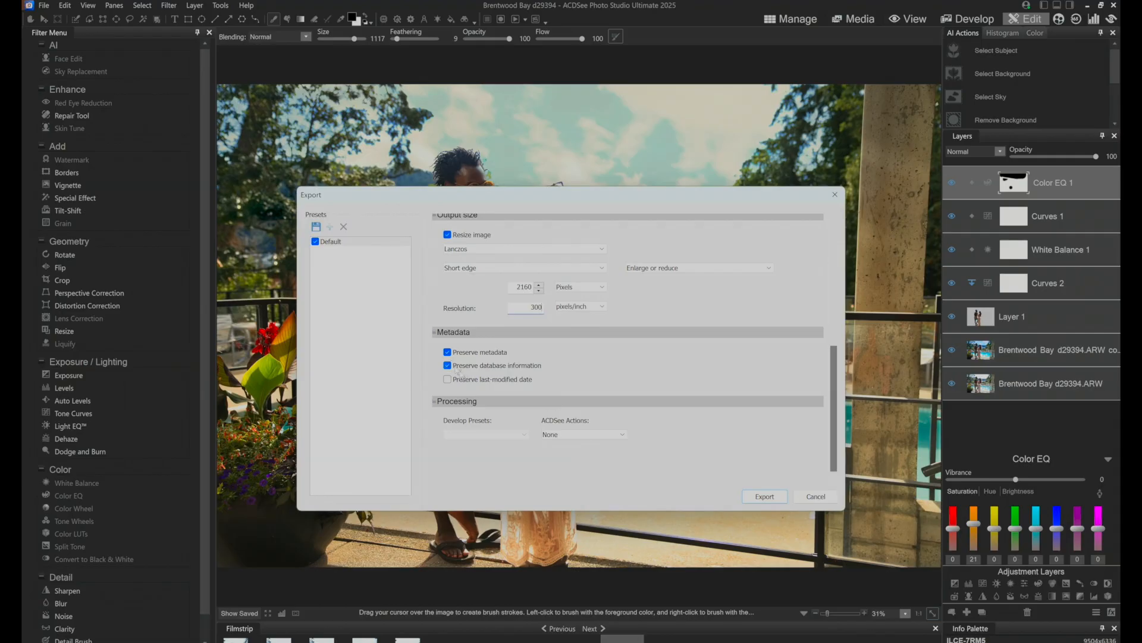
{"action": "left_click", "coordinate": [448, 379]}
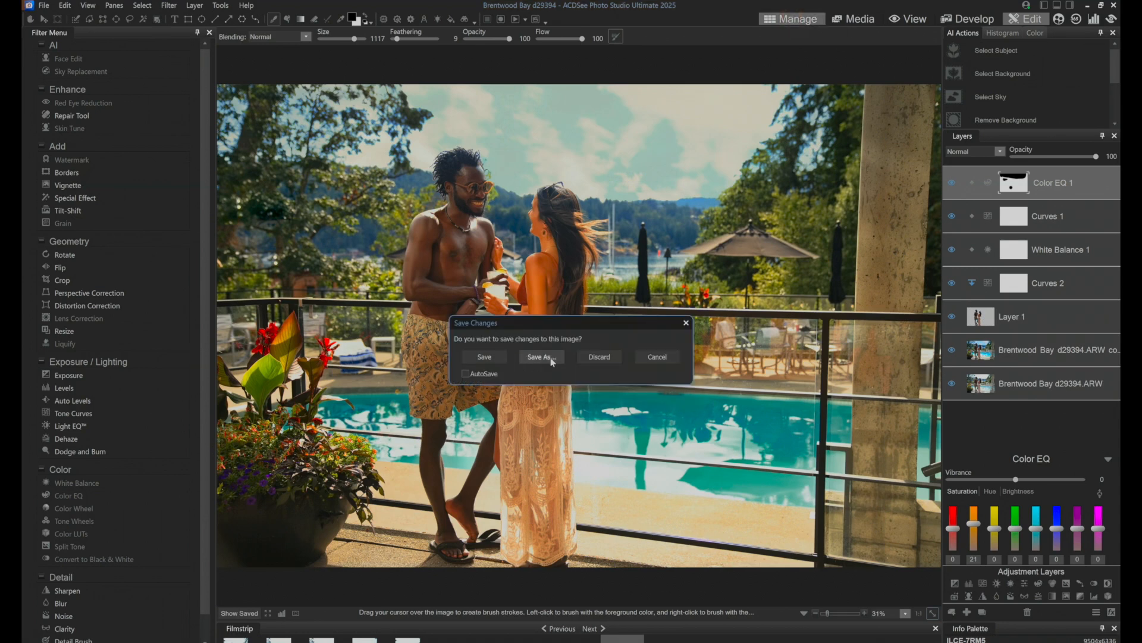
Save the edits to Brentwood Bay d29394 from the Save Changes prompt
{"action": "left_click", "coordinate": [483, 357]}
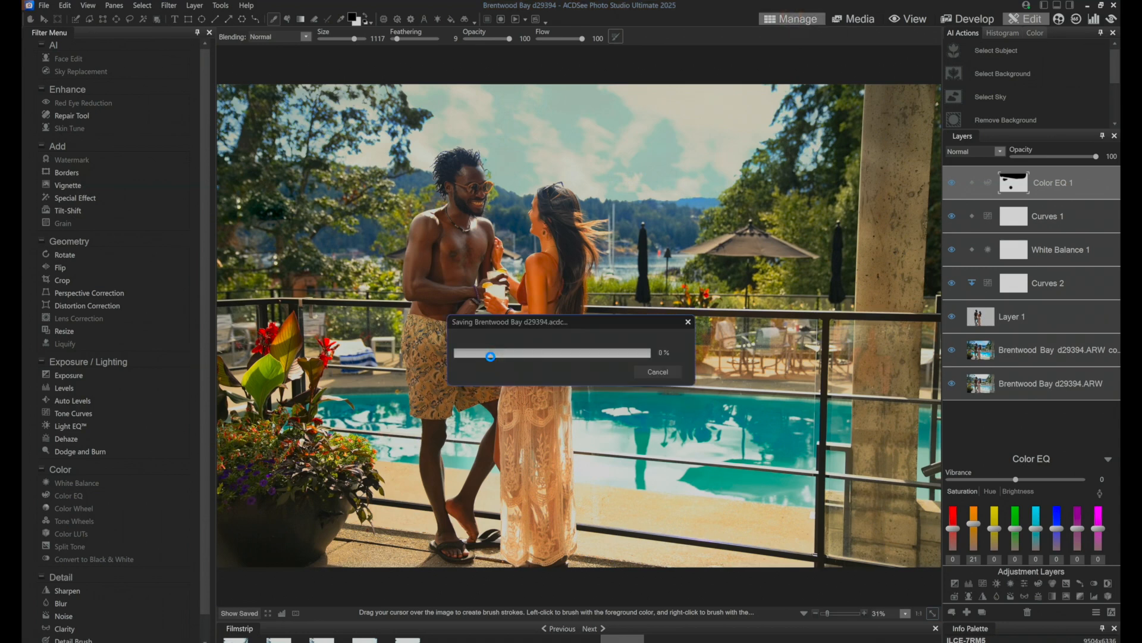